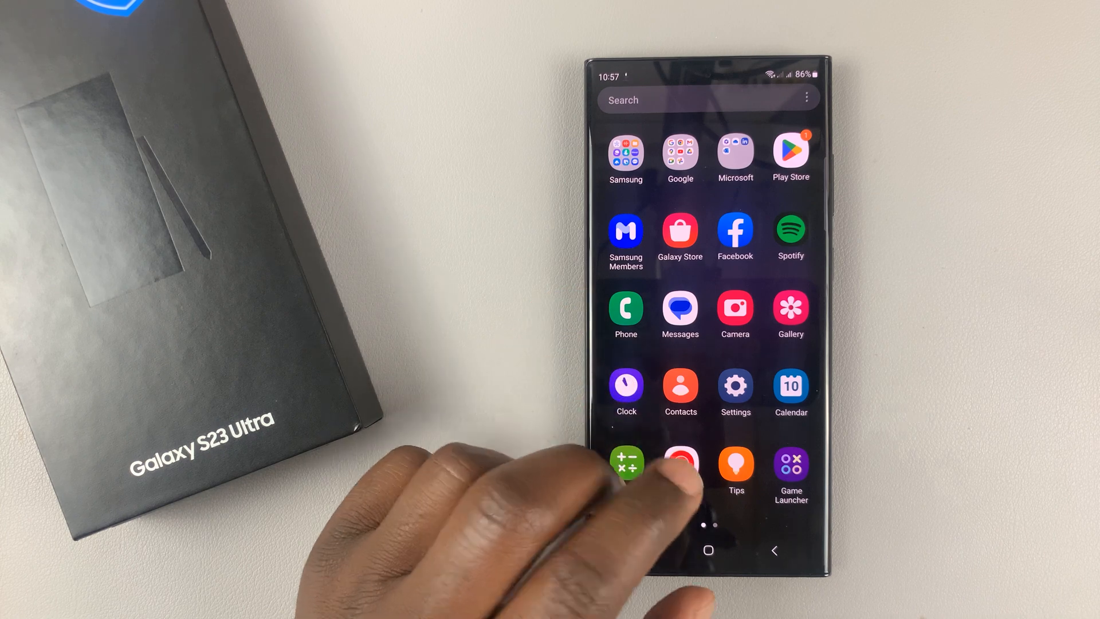
Dismiss the app drawer so the home screen with search bar and shortcuts shows again
scroll(left, 3)
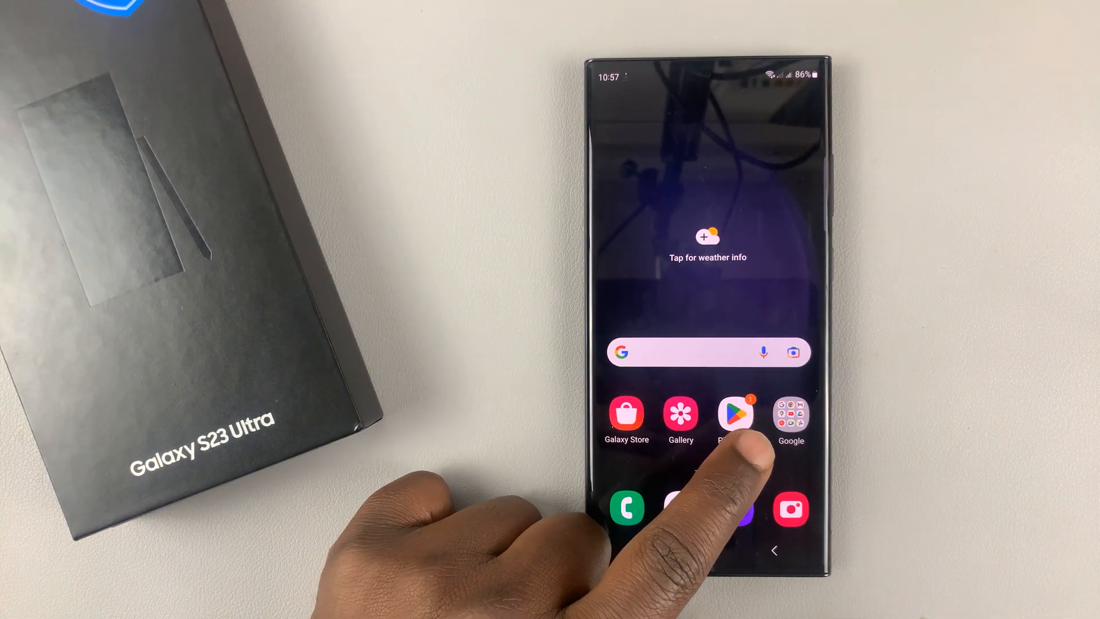
Search Play Store for 'gb' and land on the Gboard – the Google Keyboard listing
click(736, 414)
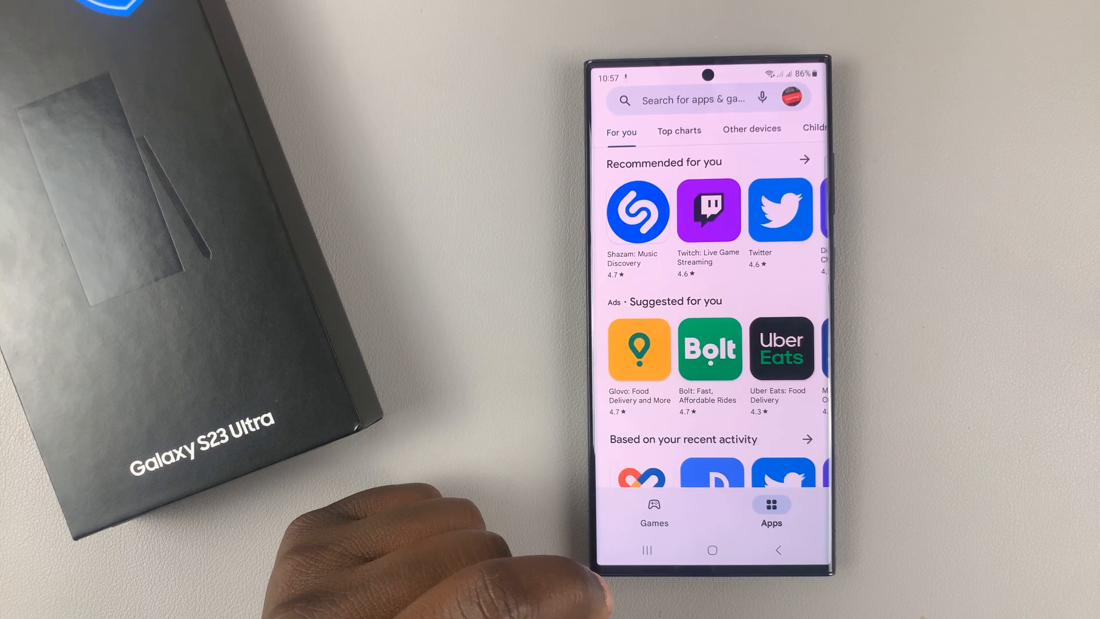
click(691, 99)
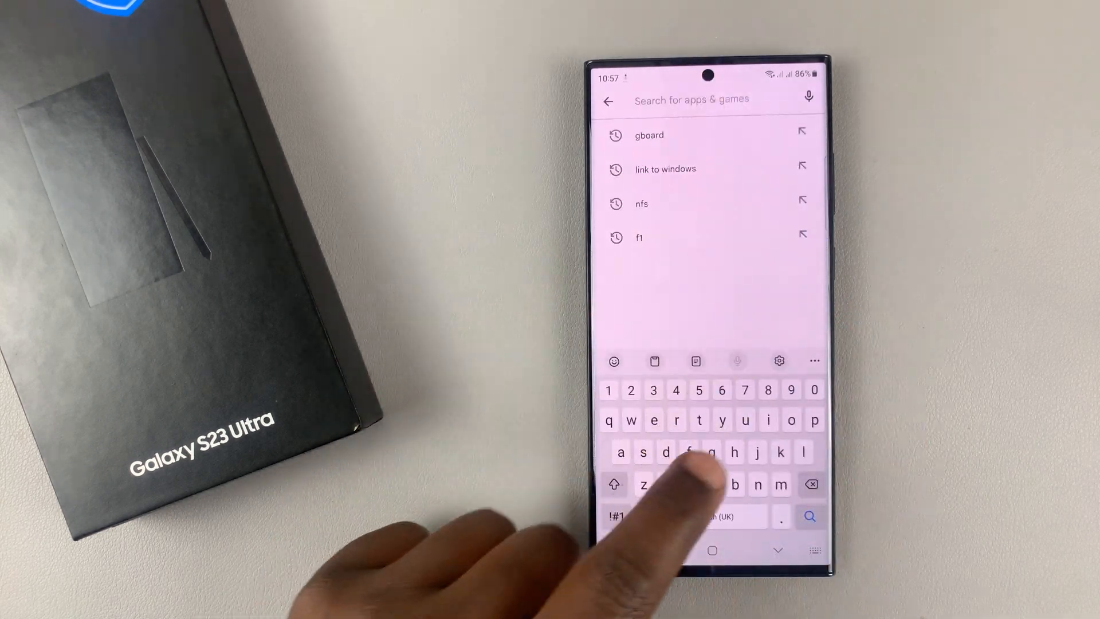
text(gb)
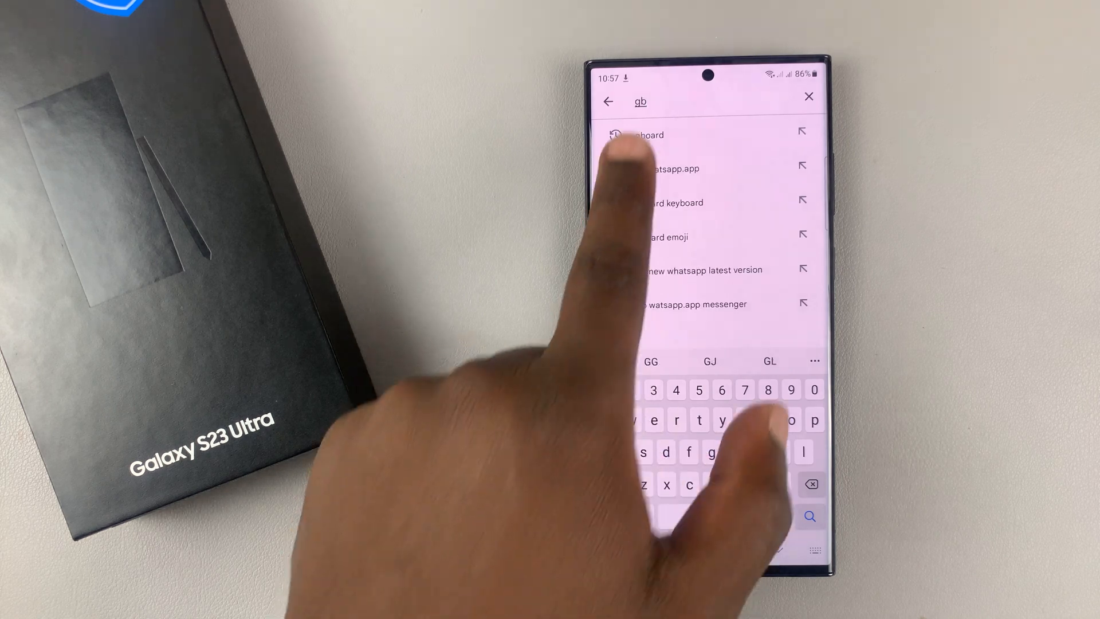
click(645, 135)
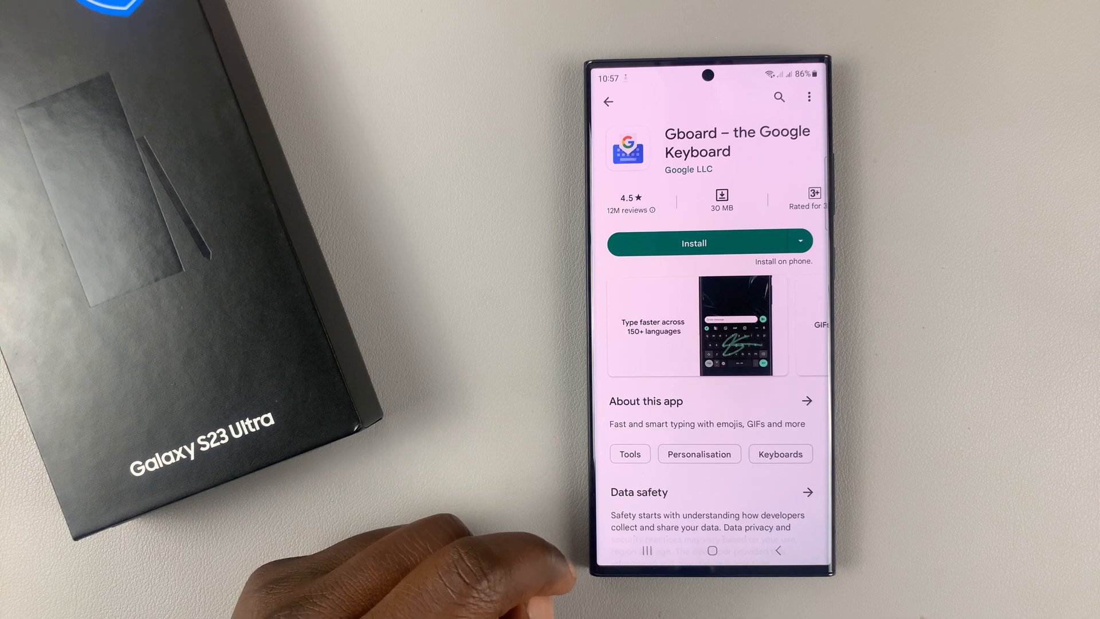
click(694, 243)
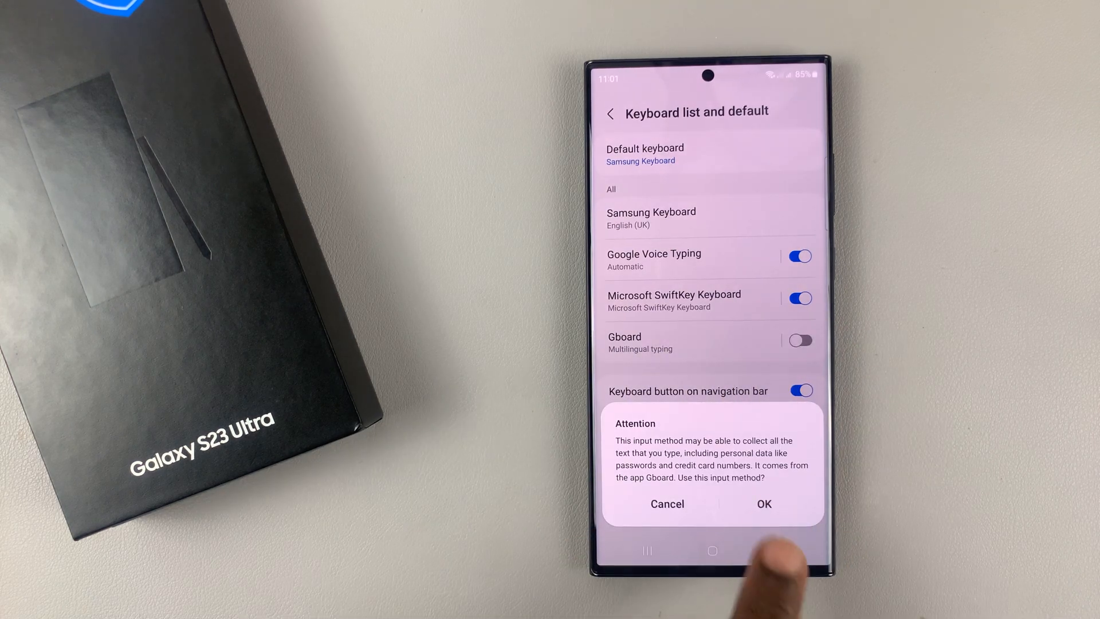
Confirm the Attention warning to enable Gboard, then back out of the keyboard list
click(763, 504)
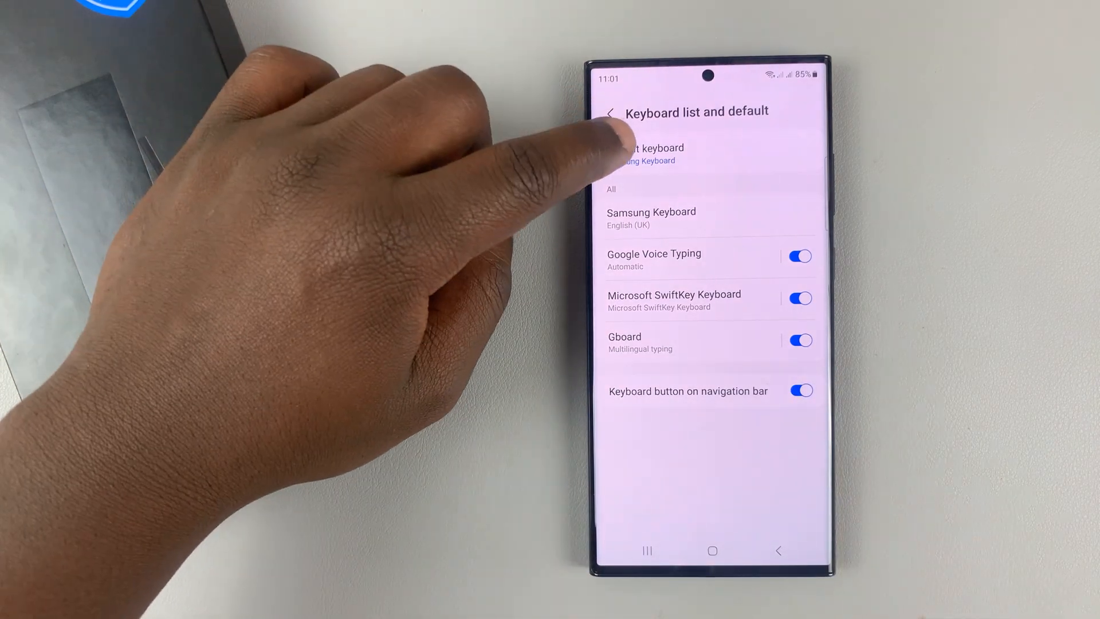
click(644, 154)
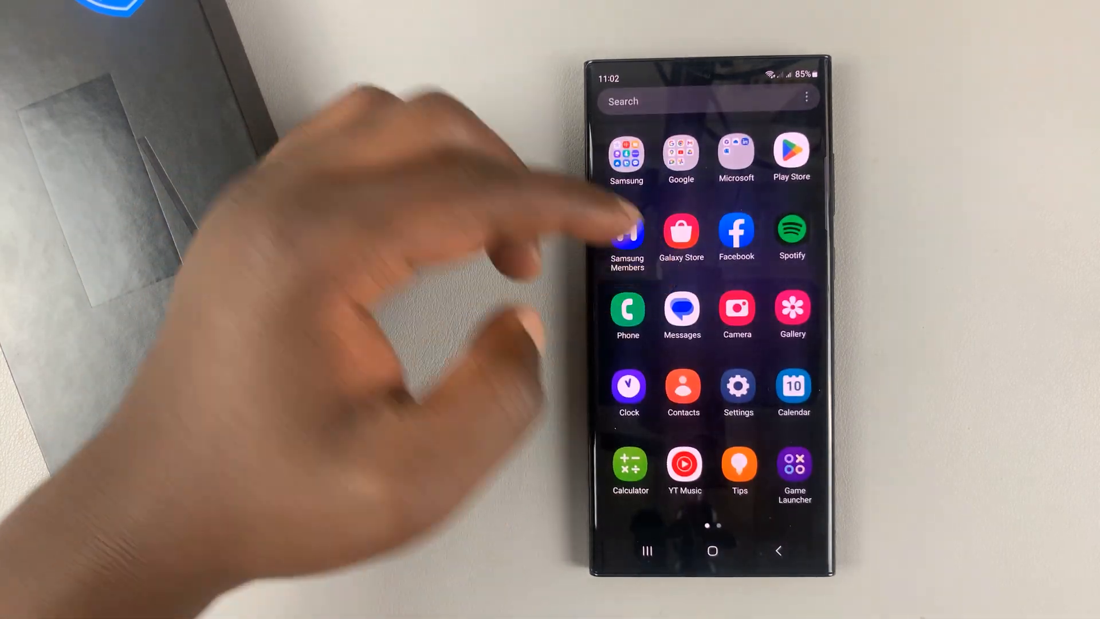
Go into Settings and scroll toward General management to reach the default keyboard option
click(738, 386)
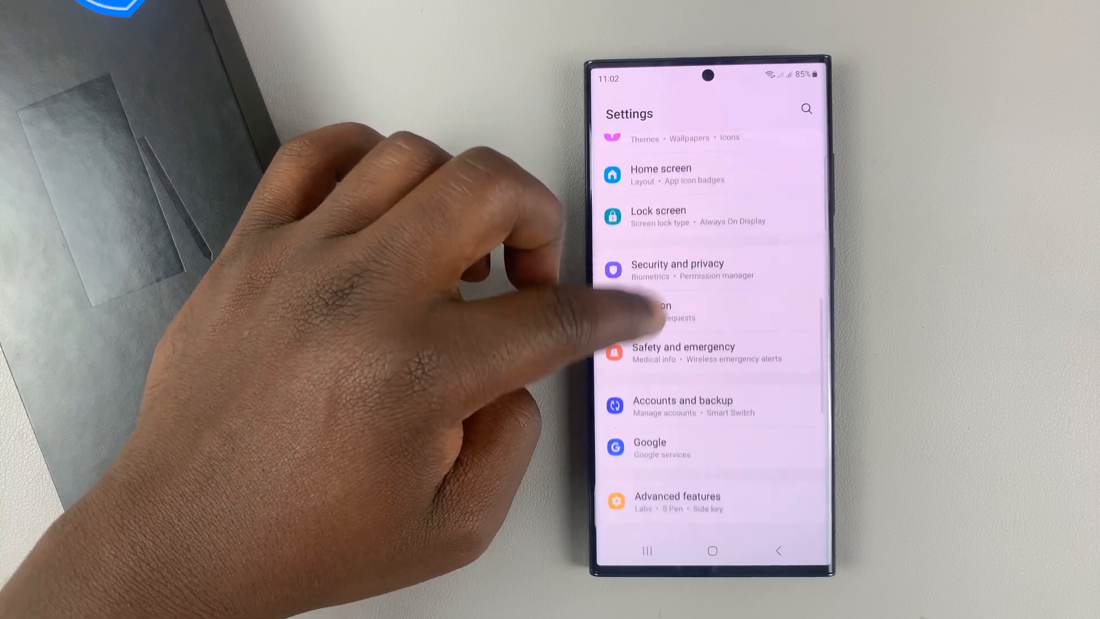
scroll(up, 3)
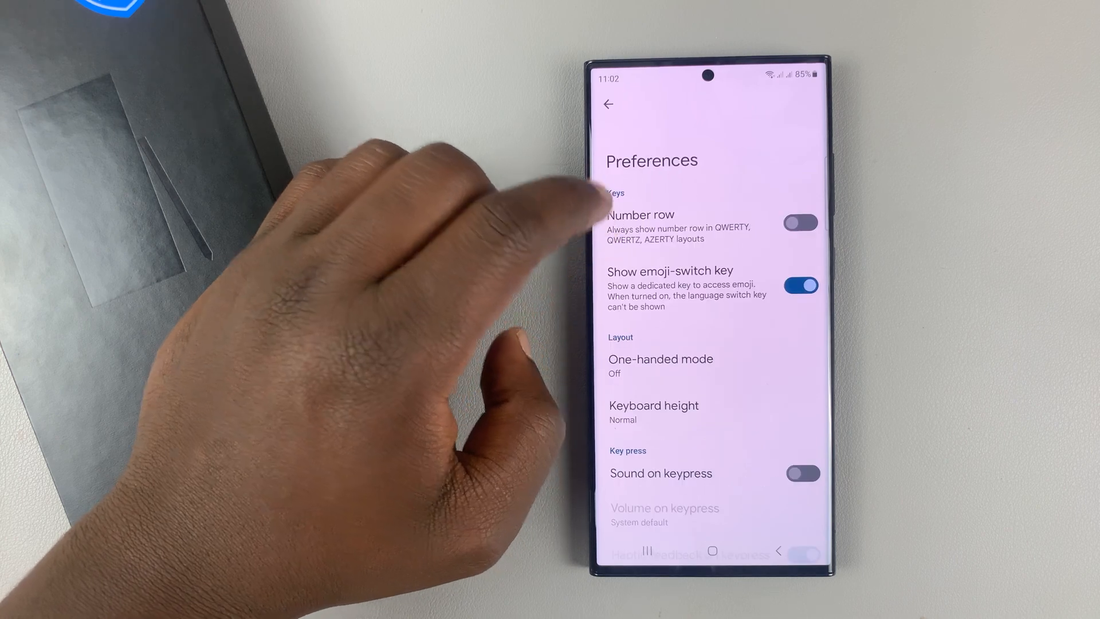
Scroll through Gboard's Preferences options such as number row and emoji-switch key
scroll(up, 3)
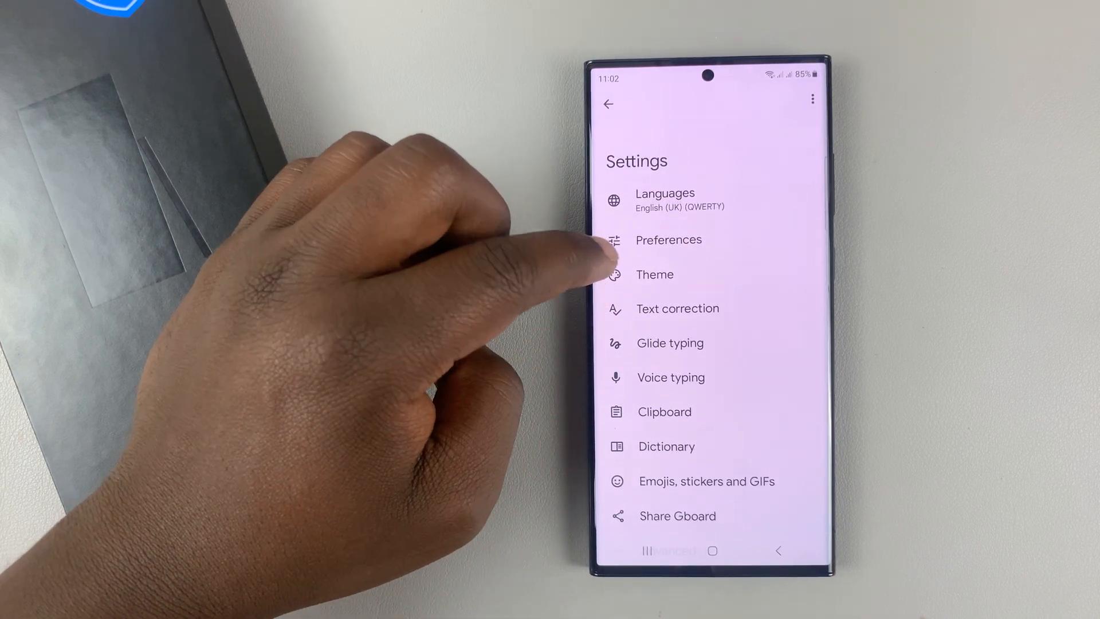
Browse Gboard's Theme page through the Default, Colours and gradient sections
click(654, 274)
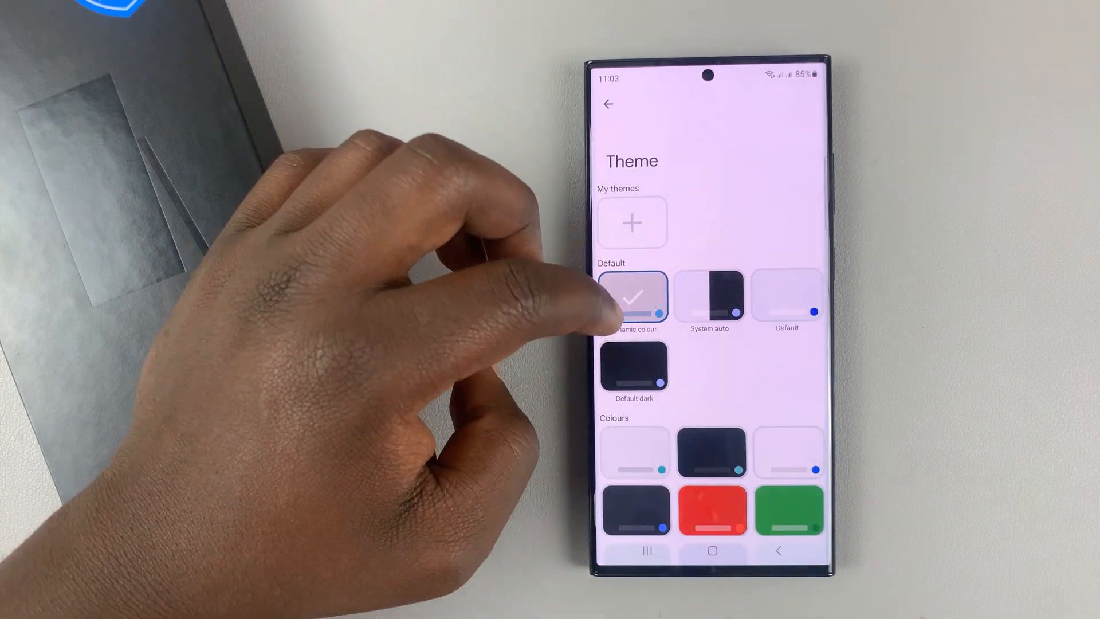
scroll(down, 3)
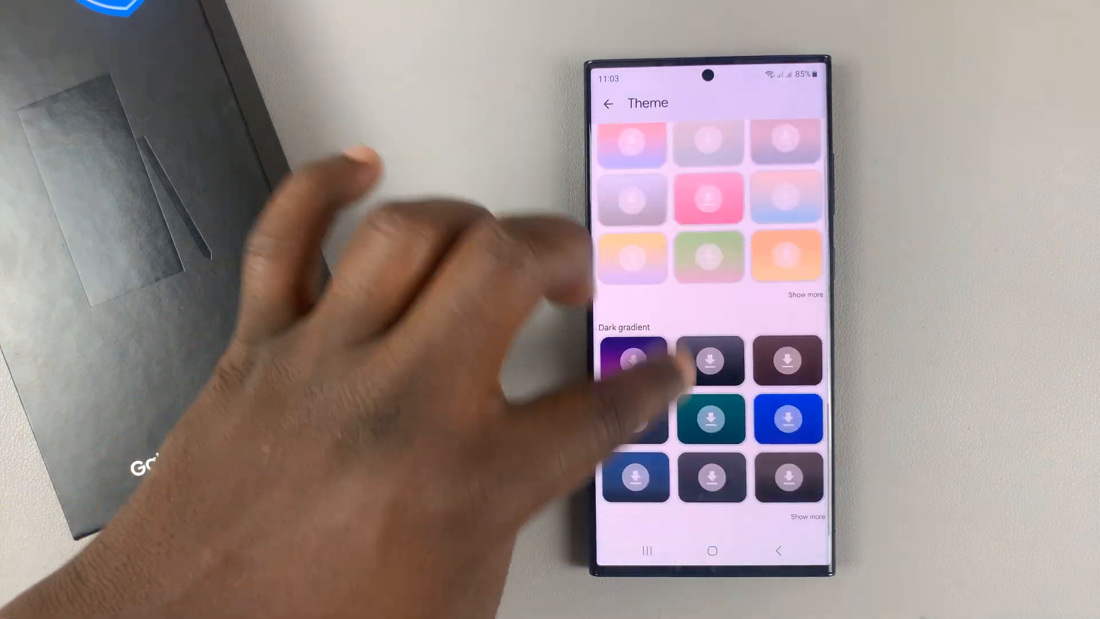
scroll(up, 3)
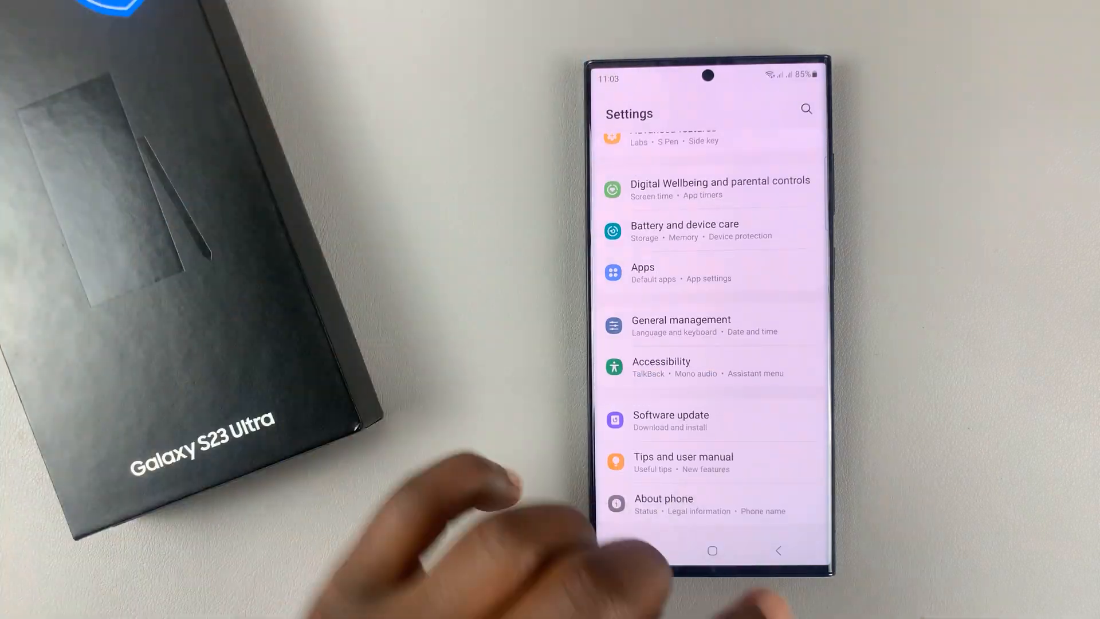
Back out of Settings toward the home screen to launch Messages
click(711, 551)
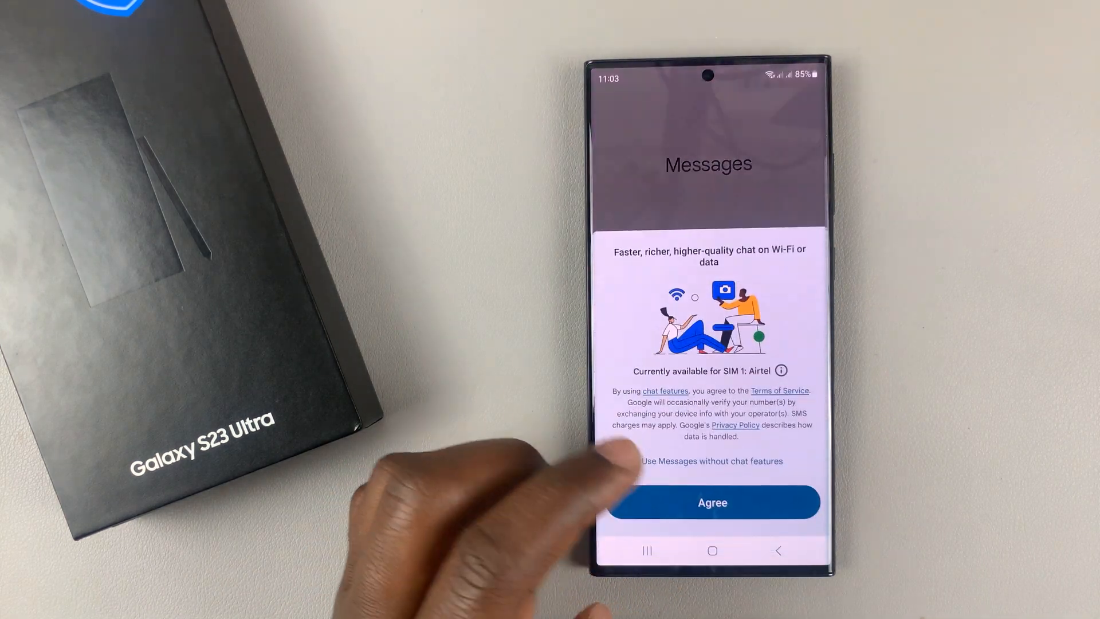
Agree to chat features, start a new chat and glide-type 'they grow' as the recipient
click(712, 502)
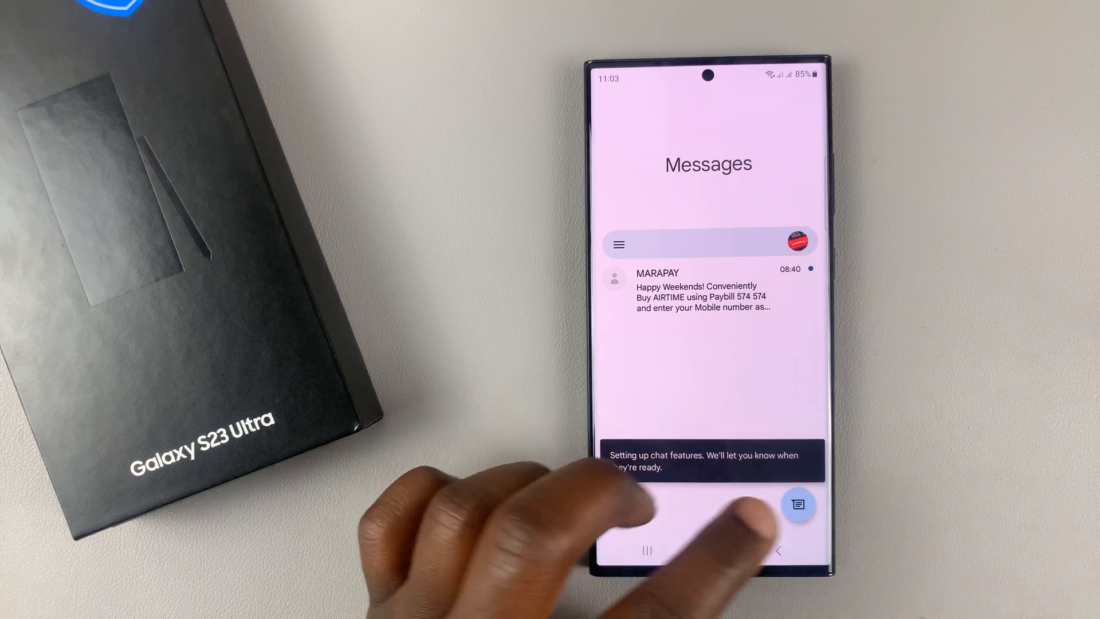
click(798, 505)
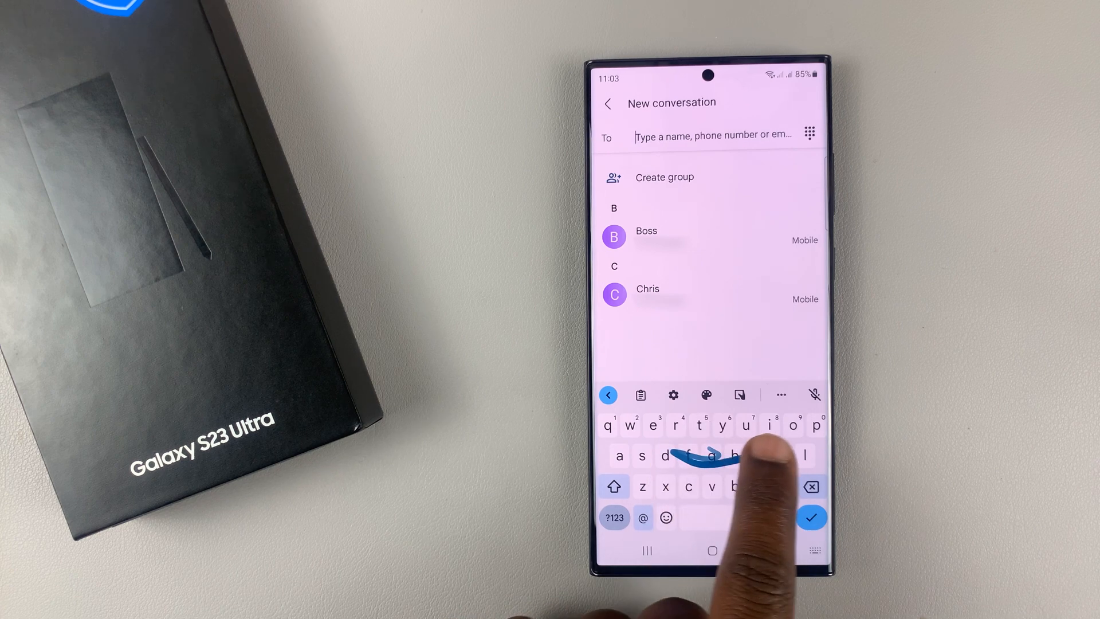
text(they)
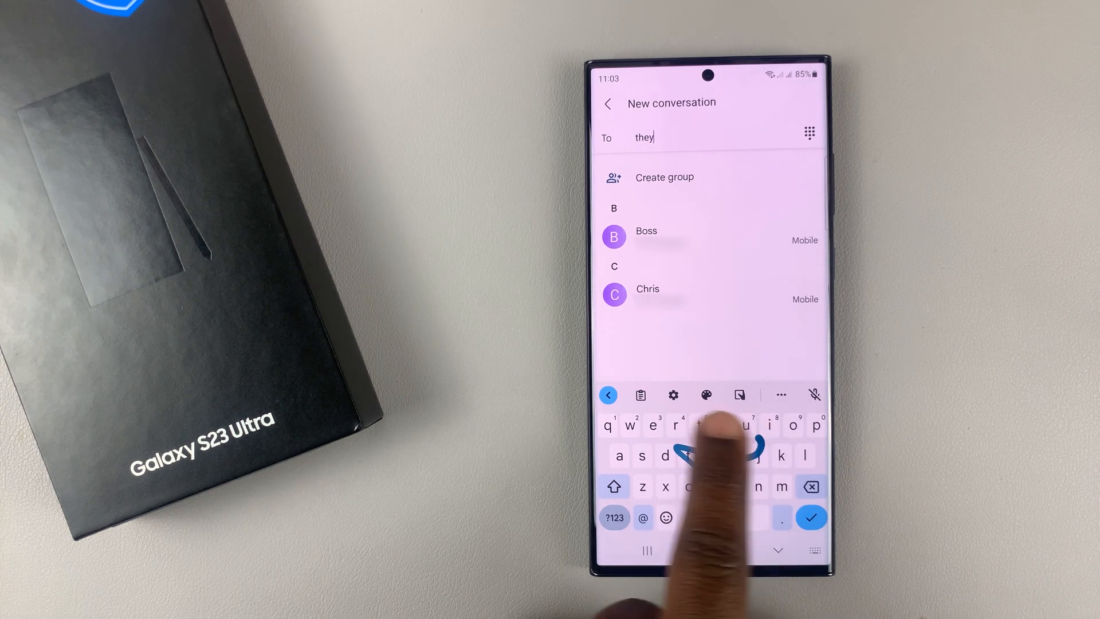
text(grow)
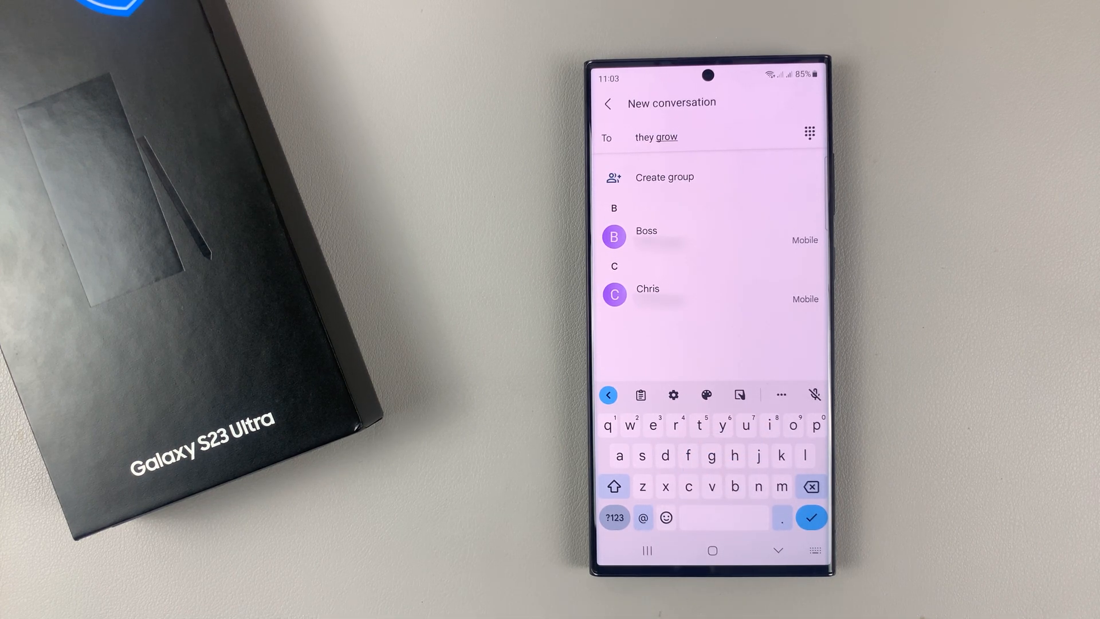